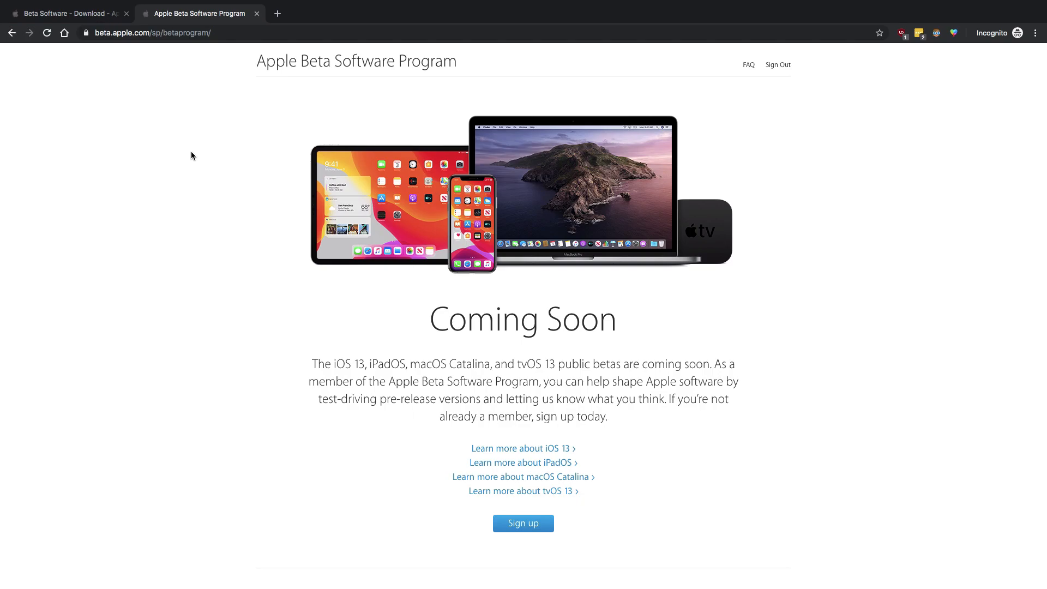
pyautogui.moveTo(471, 271)
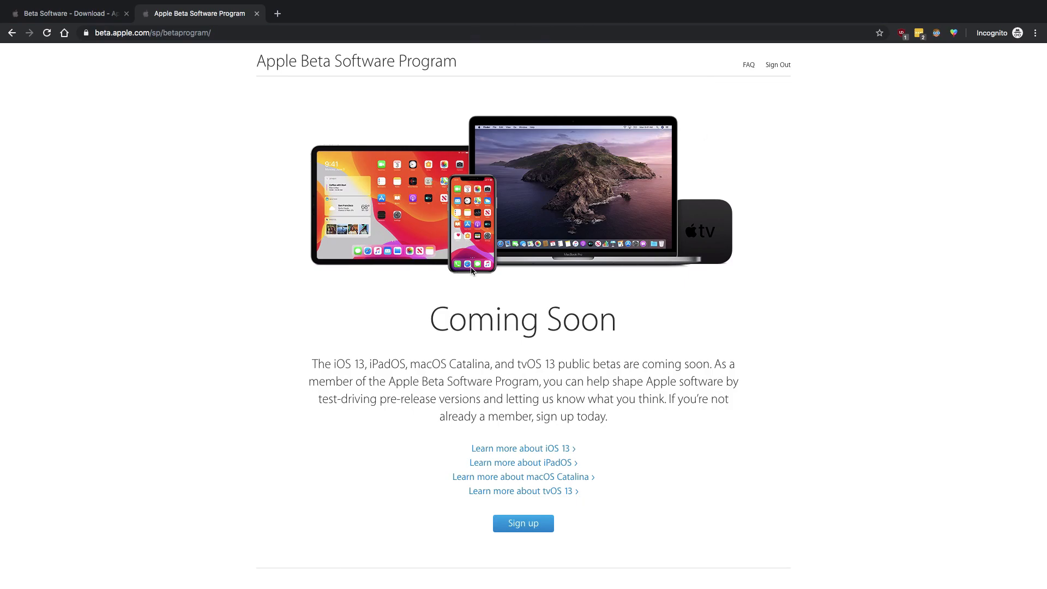
pyautogui.moveTo(460, 278)
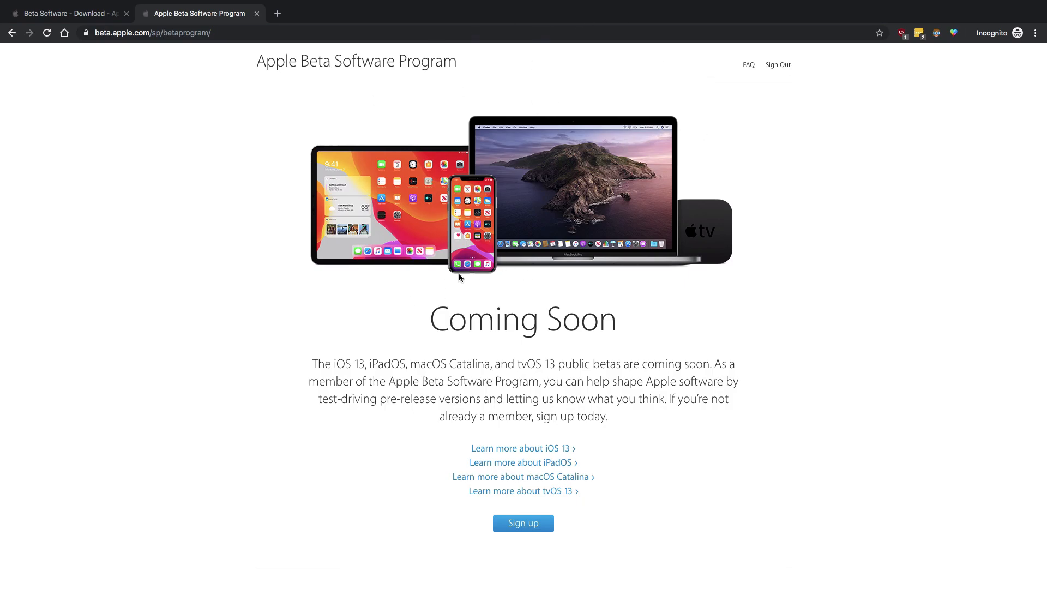
pyautogui.moveTo(460, 278)
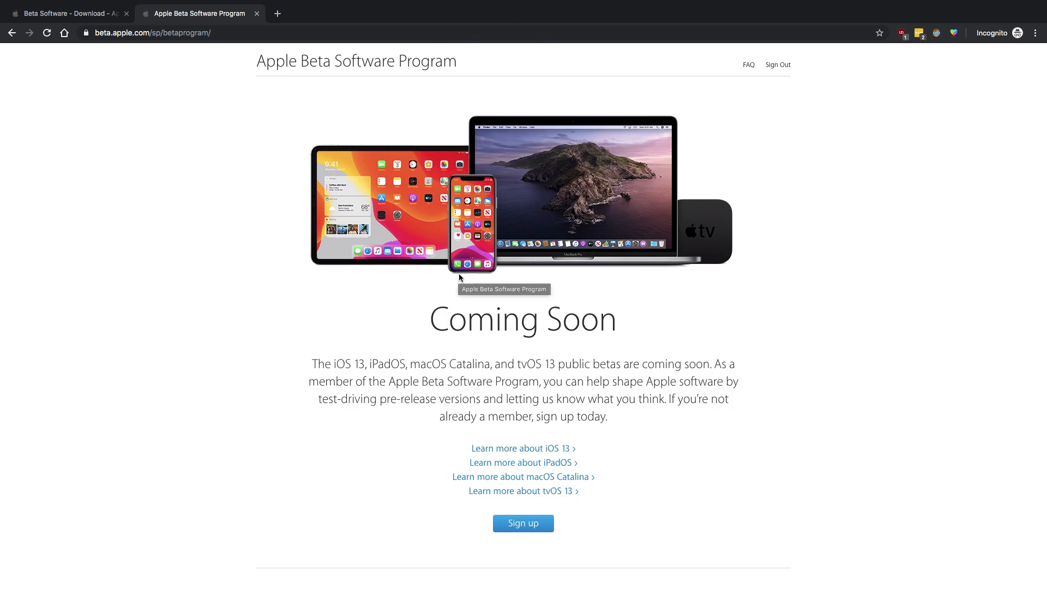
pyautogui.moveTo(279, 322)
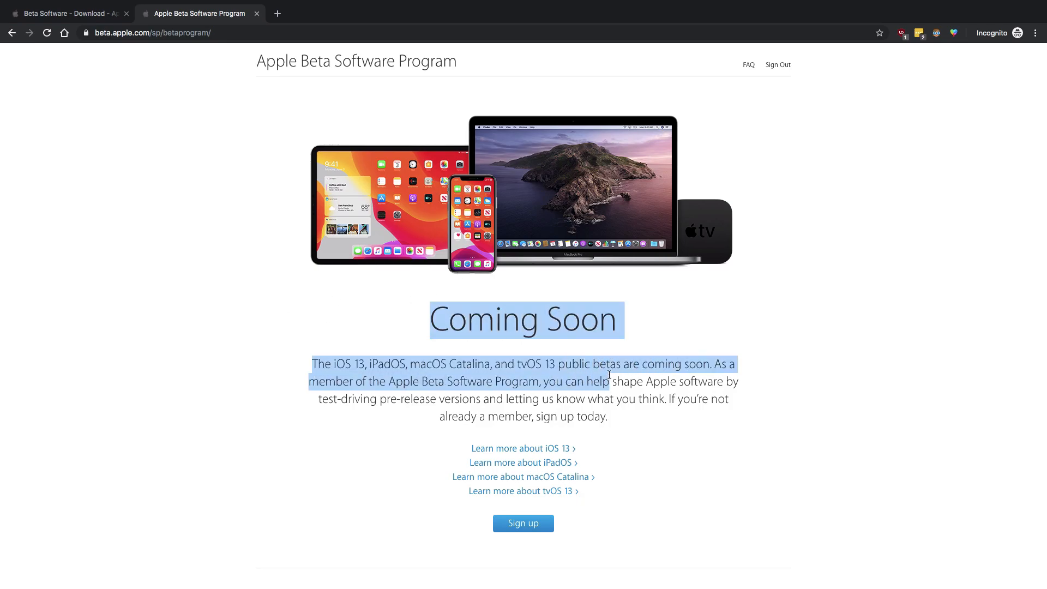
# Show the Beta Software Downloads browser tab, briefly revisiting the Apple Beta Software Program tab.
pyautogui.click(66, 13)
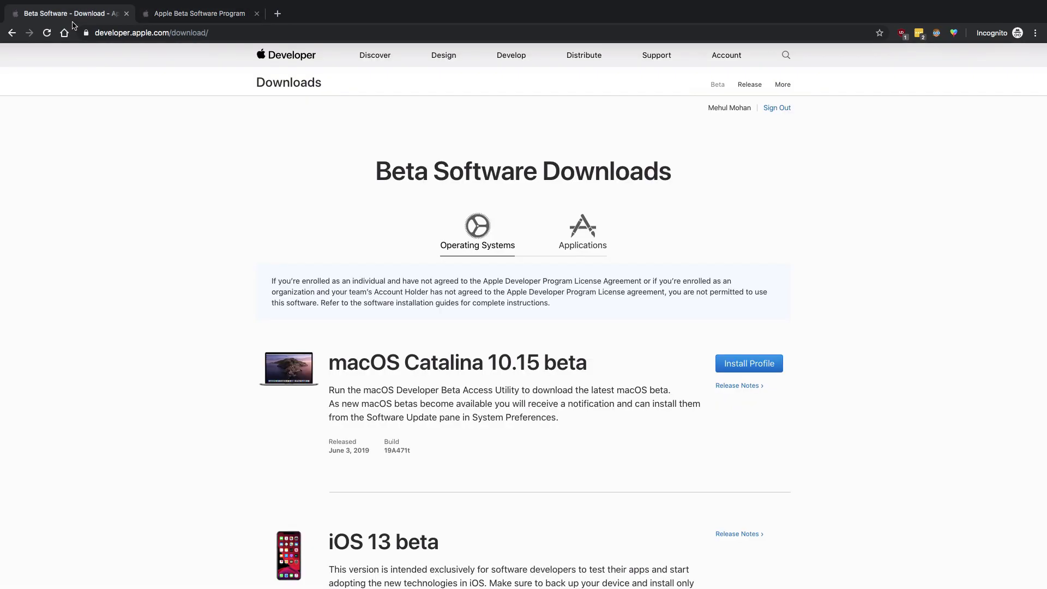
pyautogui.moveTo(206, 59)
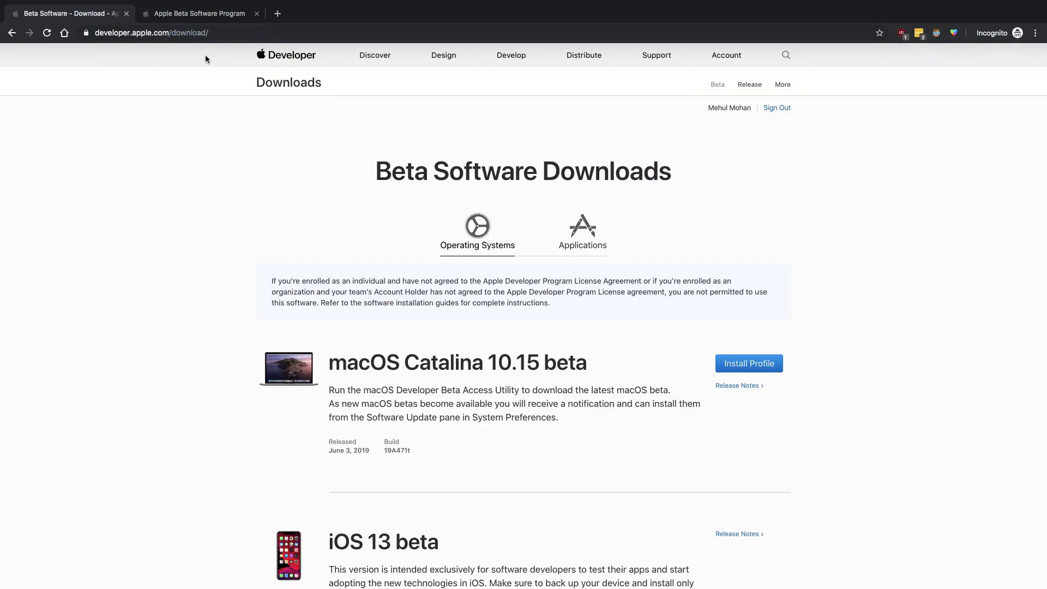
pyautogui.moveTo(190, 156)
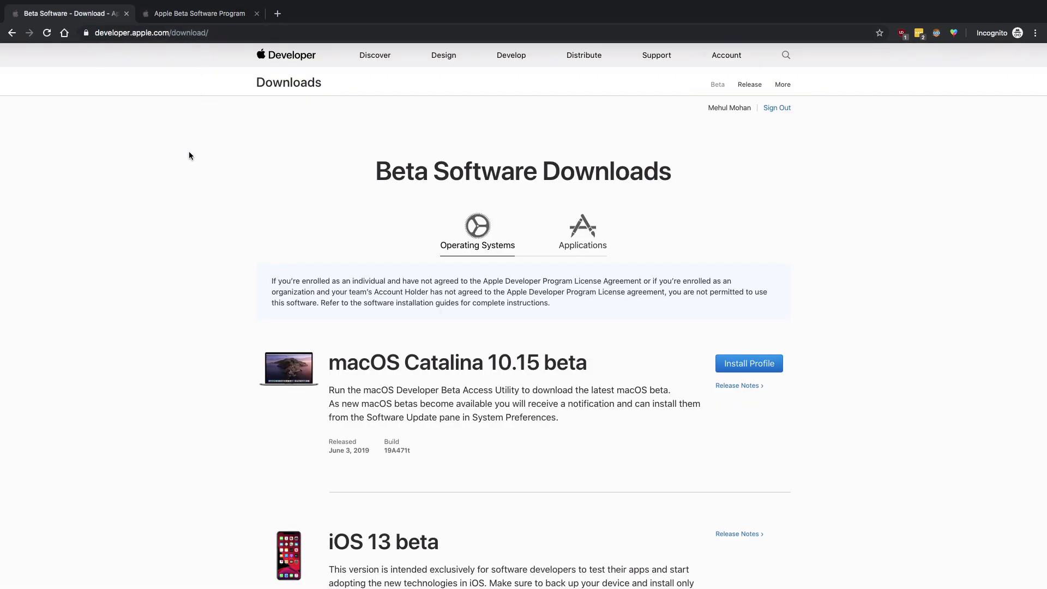
pyautogui.click(198, 13)
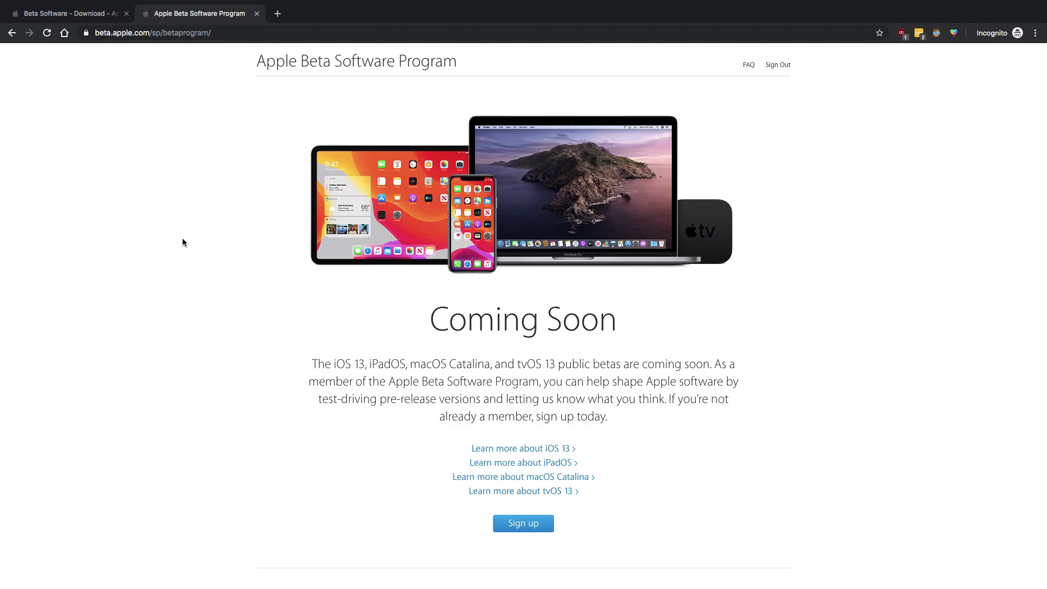
pyautogui.click(66, 13)
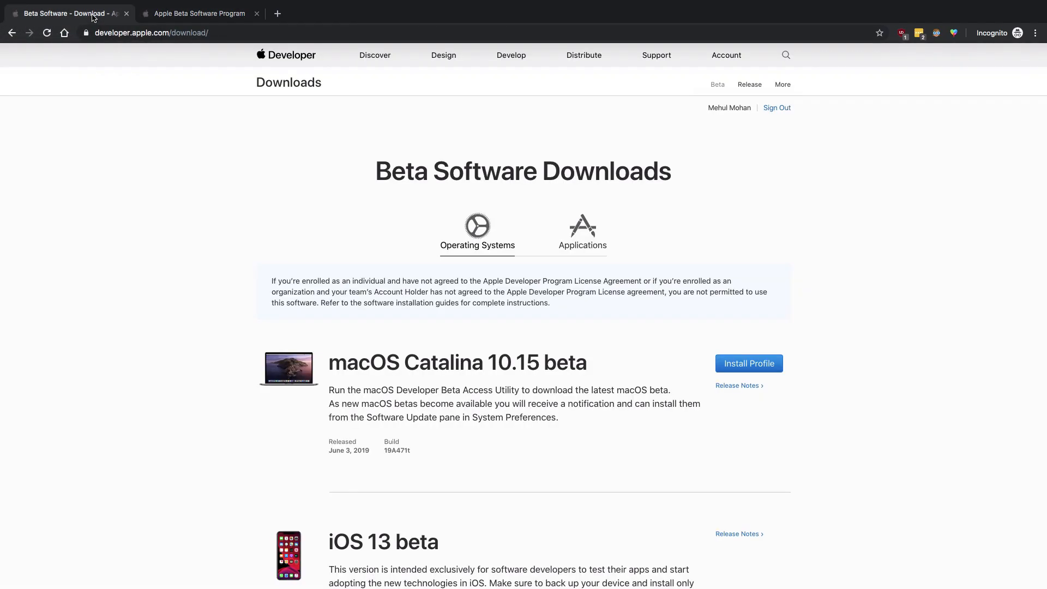
pyautogui.moveTo(136, 183)
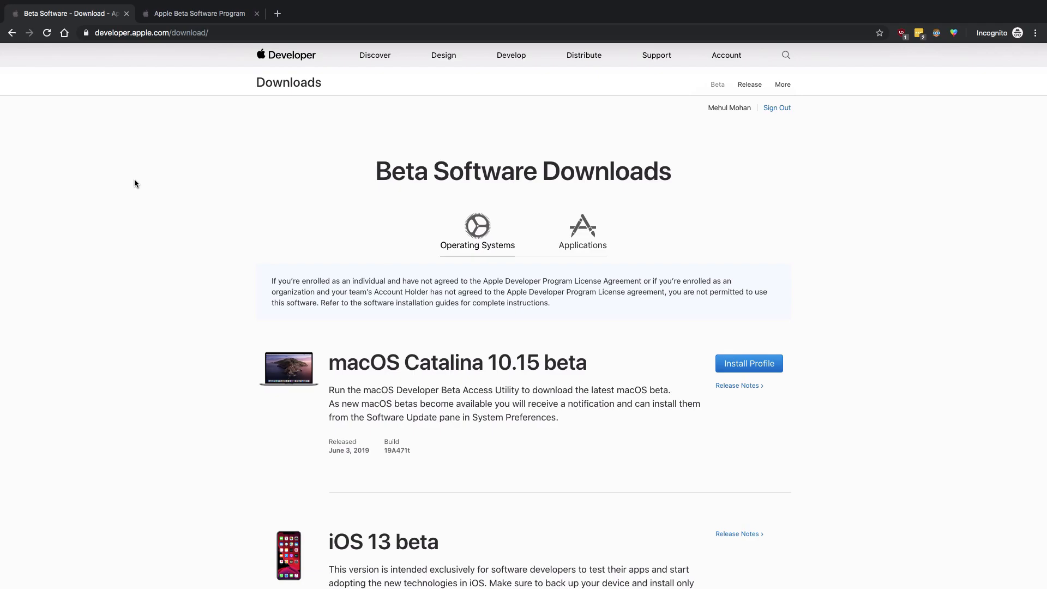
pyautogui.moveTo(195, 253)
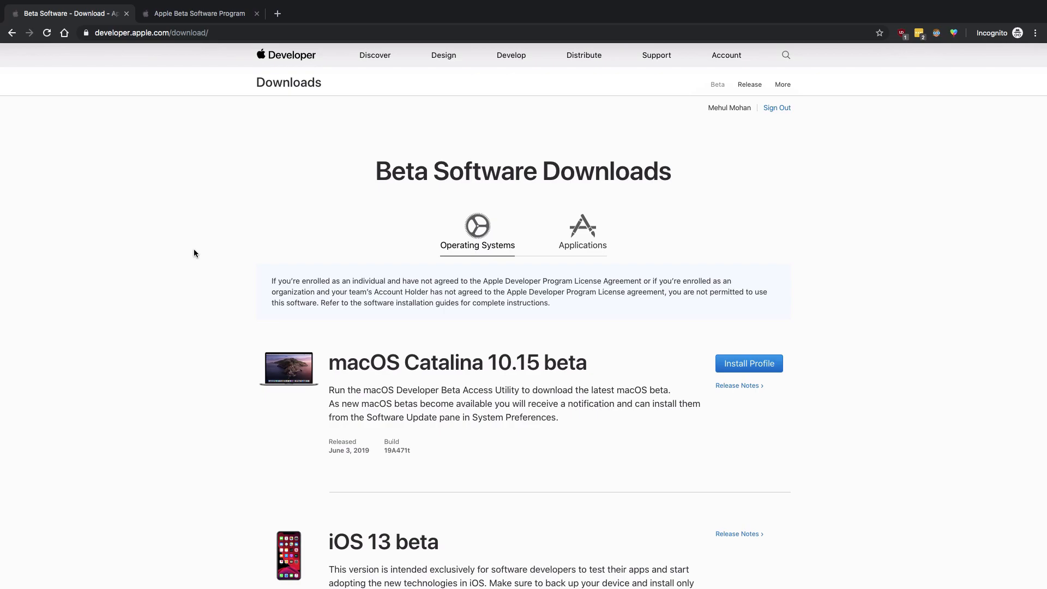
pyautogui.moveTo(201, 33)
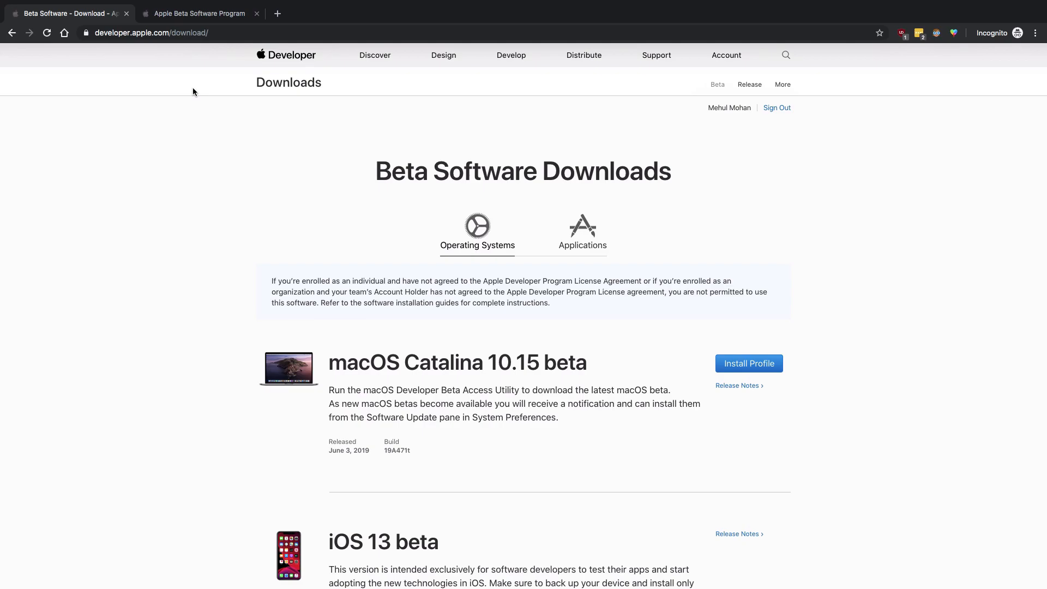
pyautogui.moveTo(260, 264)
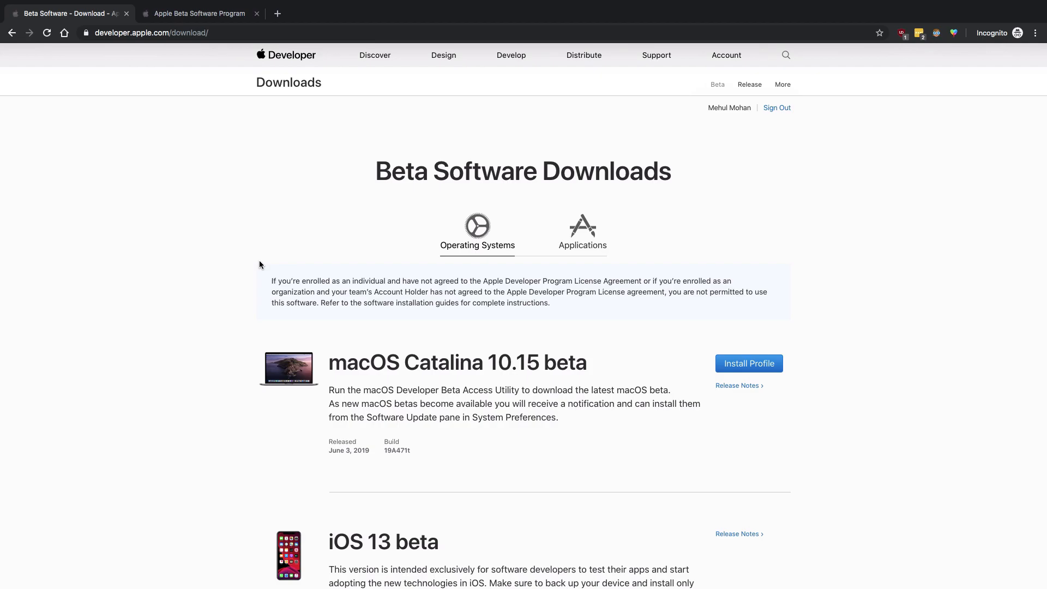
# Switch between the Operating Systems and Applications lists, ending on Applications with Xcode 11 beta.
pyautogui.scroll(-3)
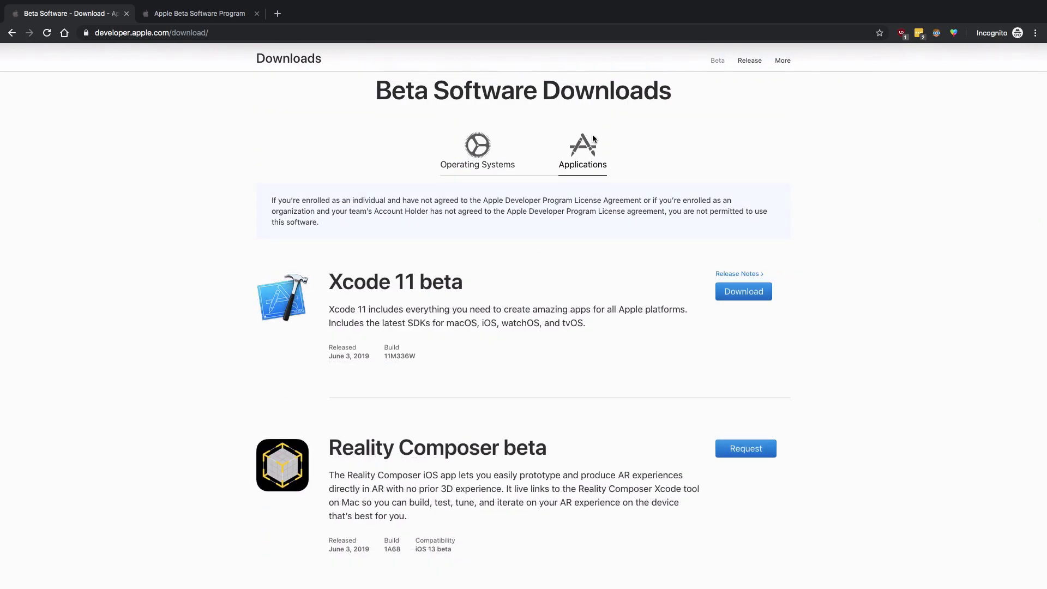
pyautogui.moveTo(446, 278)
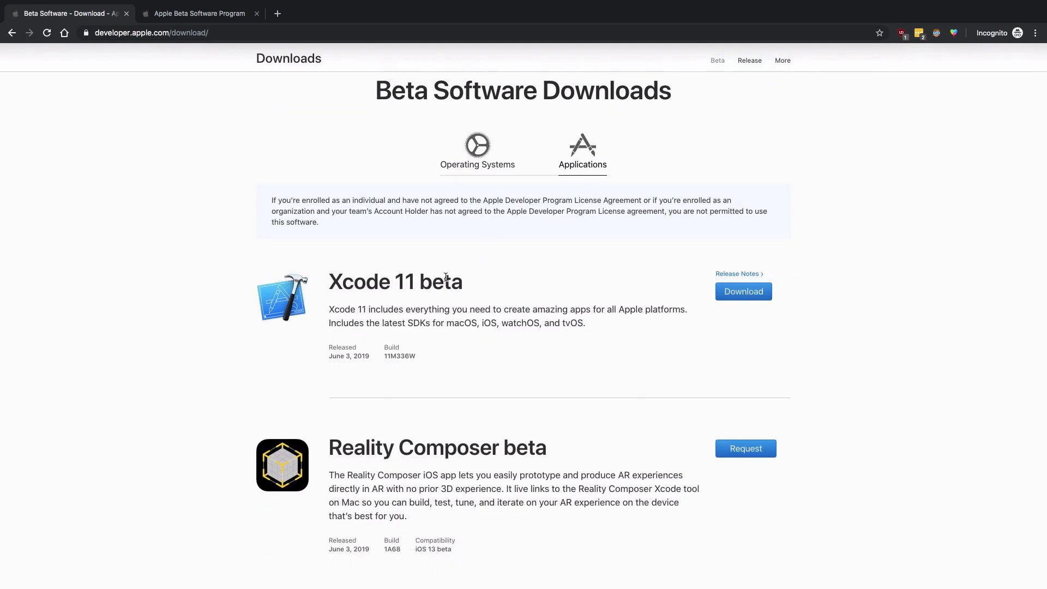
pyautogui.click(477, 151)
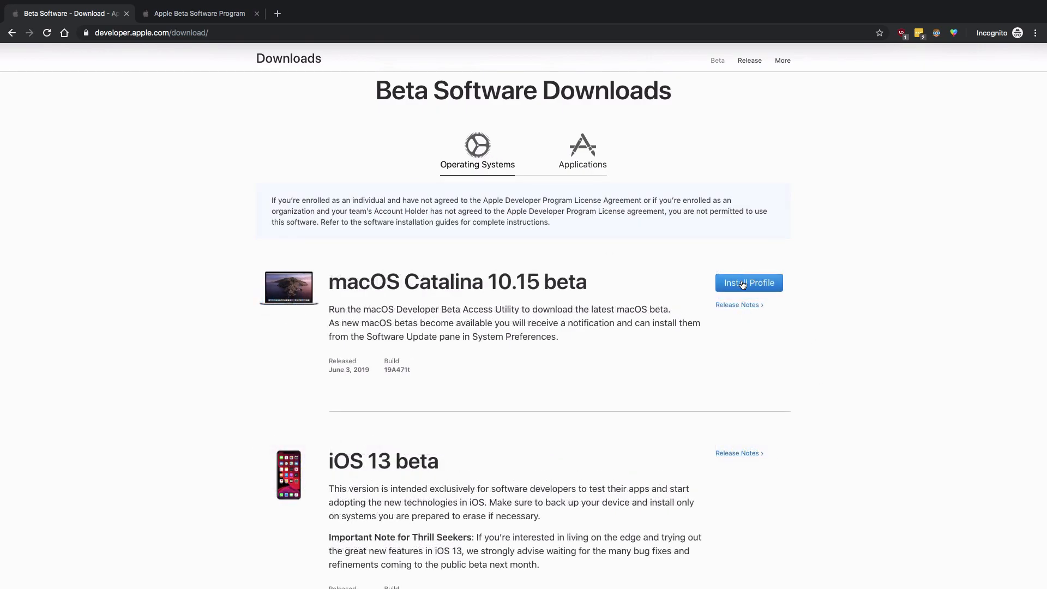
pyautogui.click(582, 150)
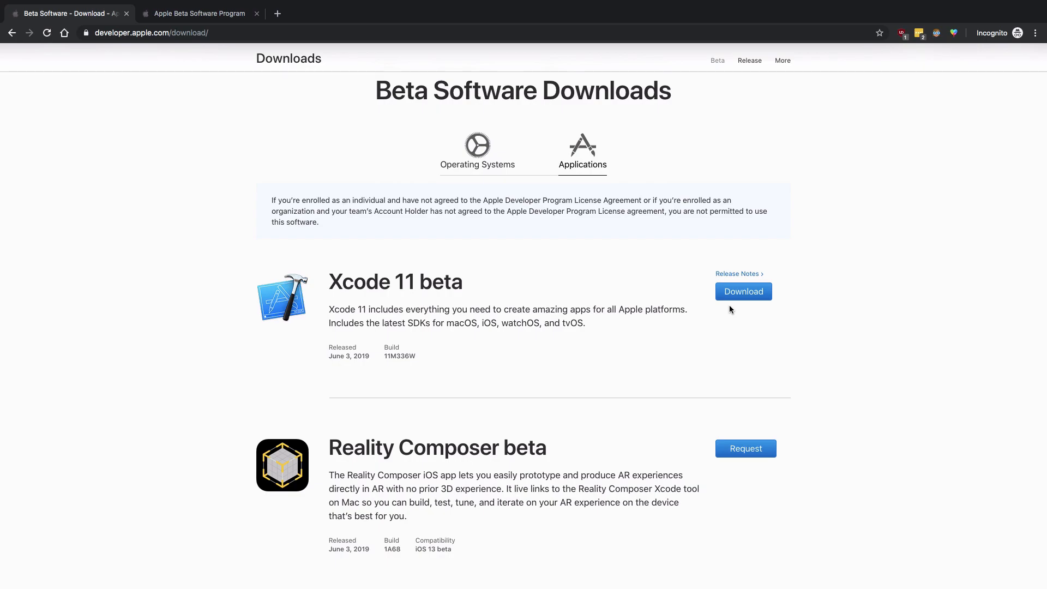
pyautogui.moveTo(535, 173)
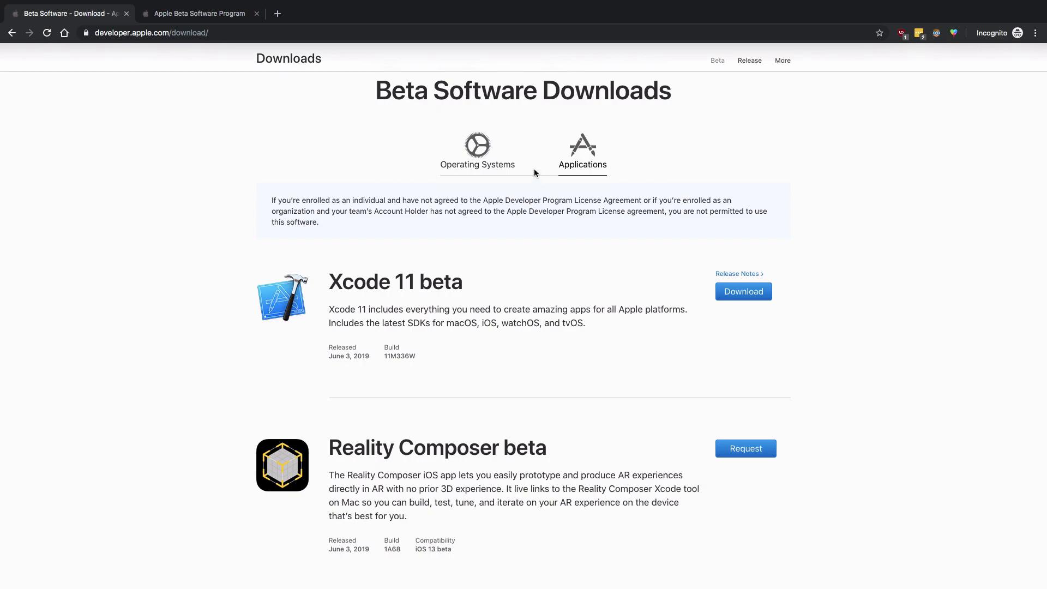
pyautogui.click(477, 151)
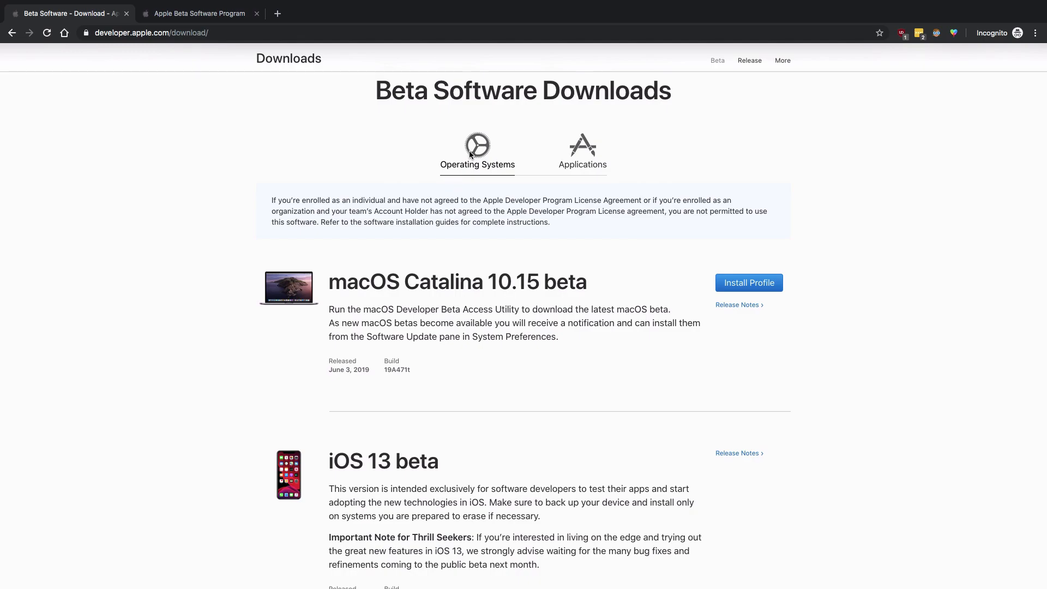
pyautogui.moveTo(578, 157)
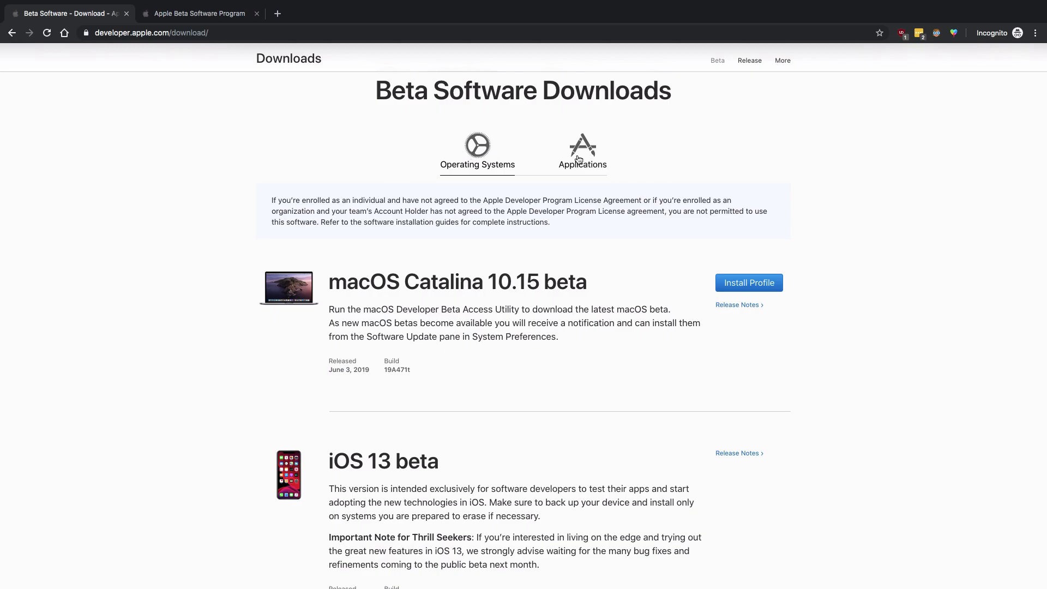
pyautogui.click(581, 152)
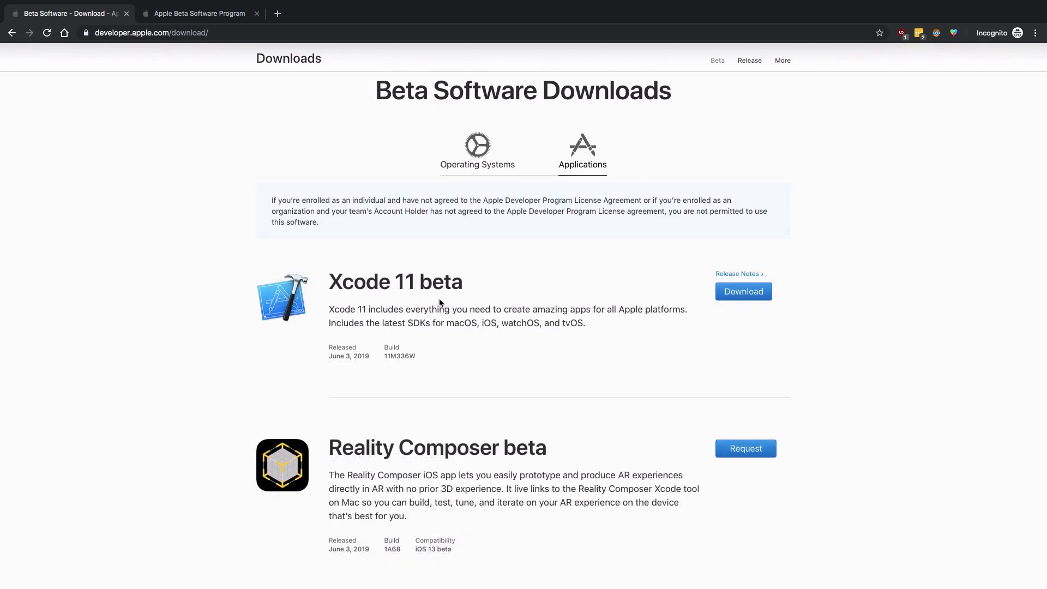
pyautogui.moveTo(448, 306)
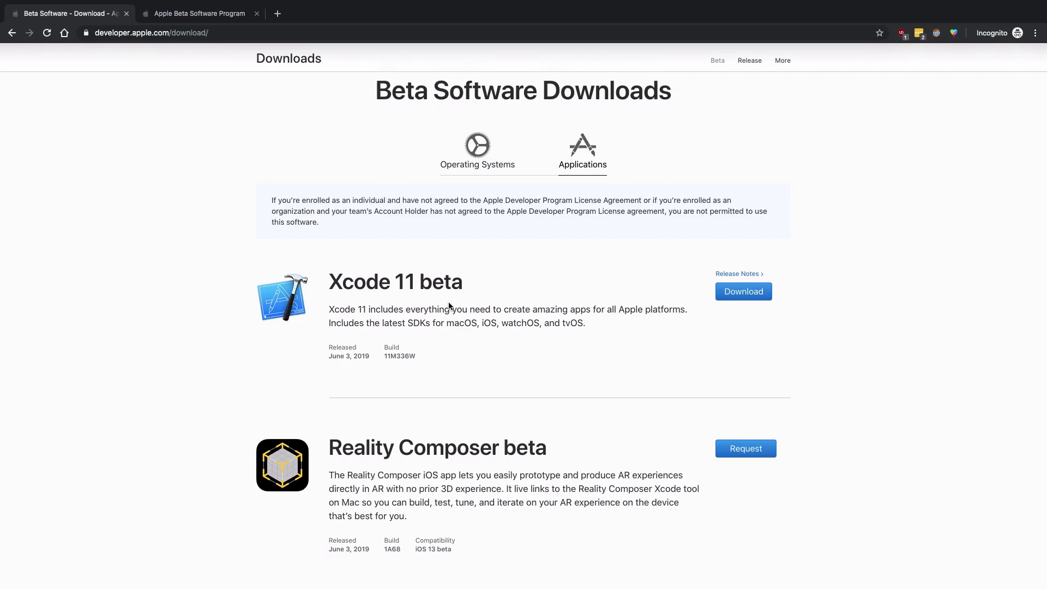
# Return to the Operating Systems list showing macOS Catalina 10.15 and iOS 13 betas.
pyautogui.scroll(-3)
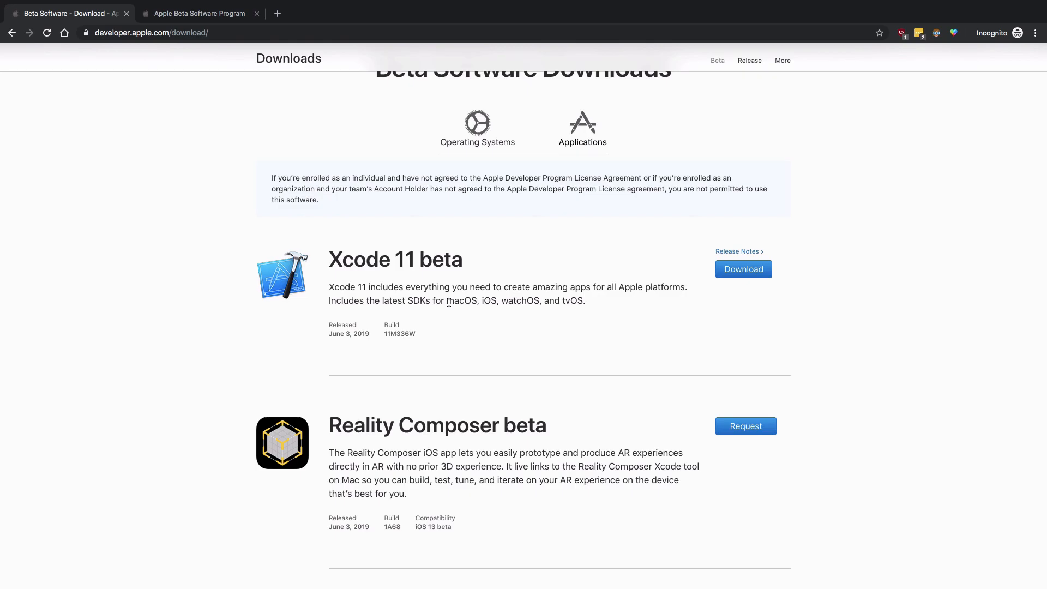
pyautogui.scroll(-3)
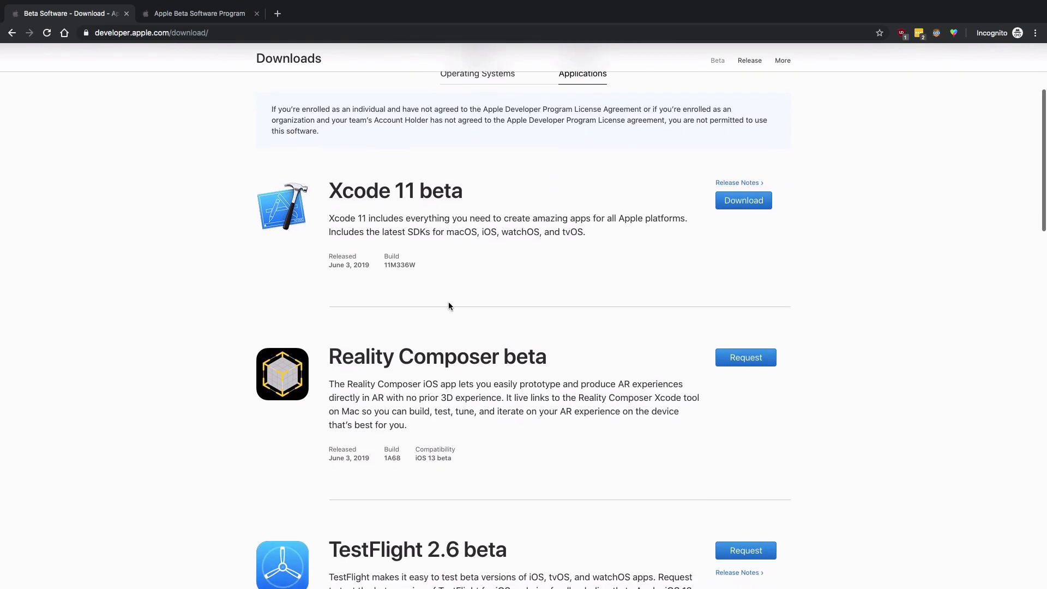
pyautogui.scroll(3)
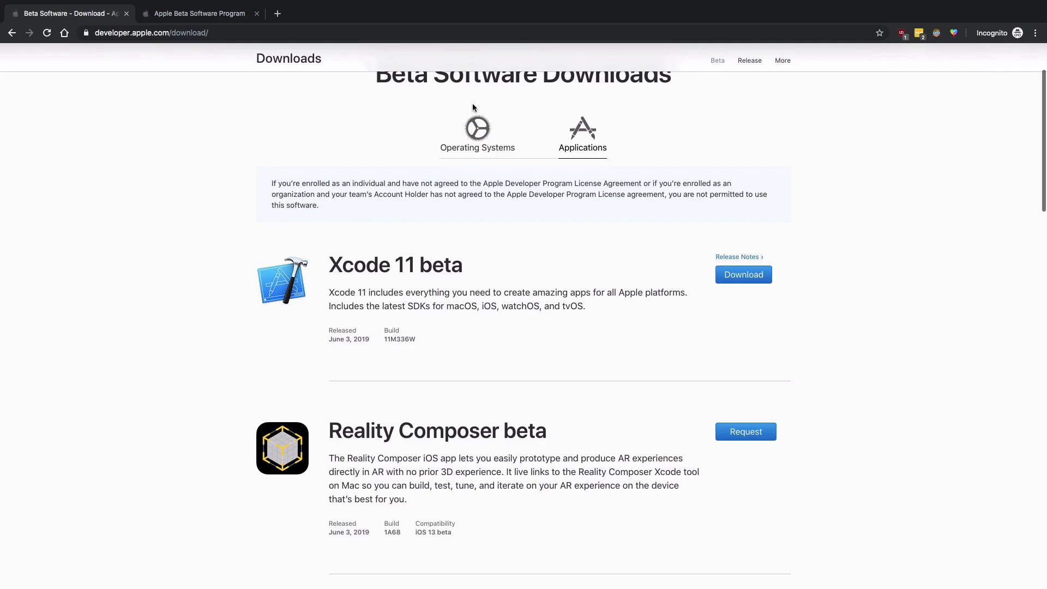
pyautogui.click(477, 148)
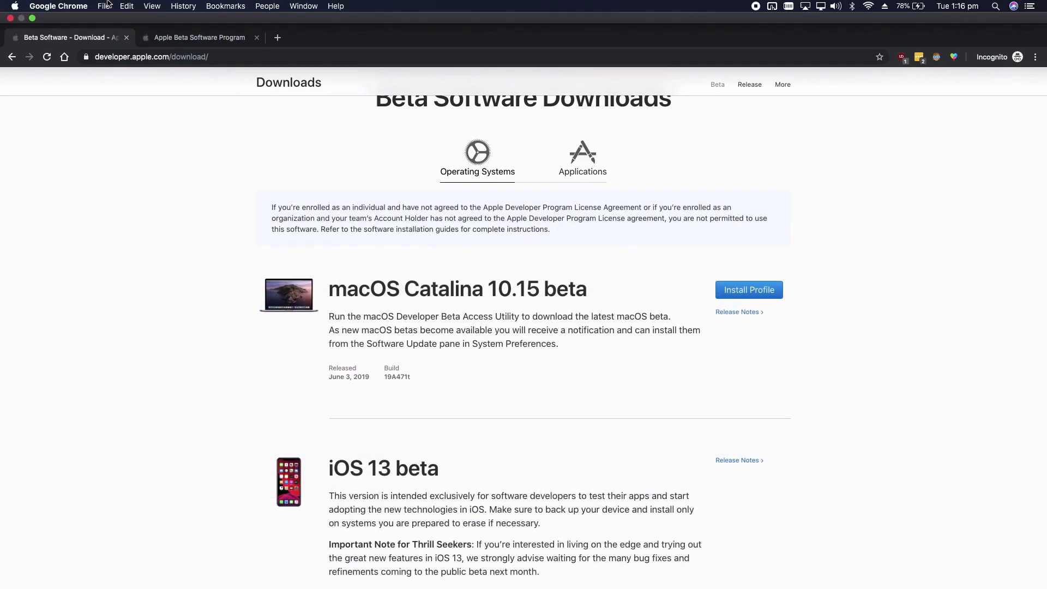
pyautogui.click(13, 7)
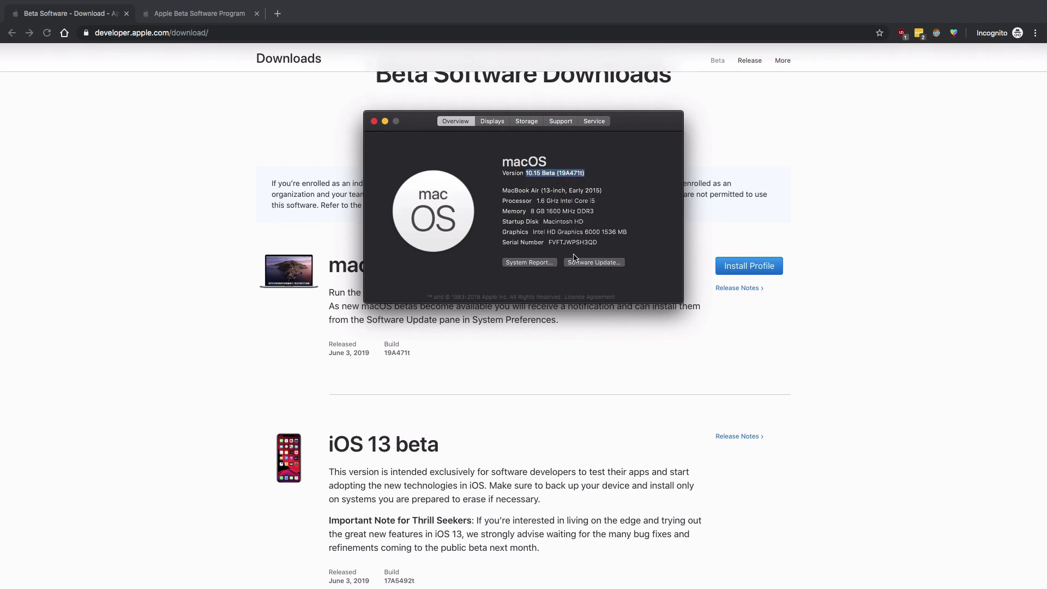
pyautogui.moveTo(549, 201)
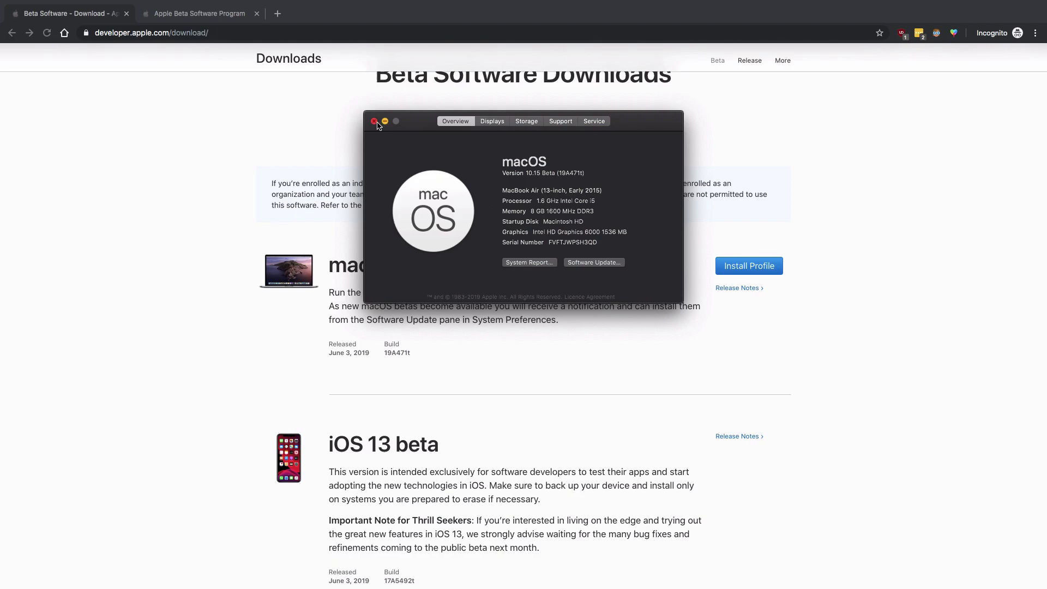
pyautogui.click(377, 121)
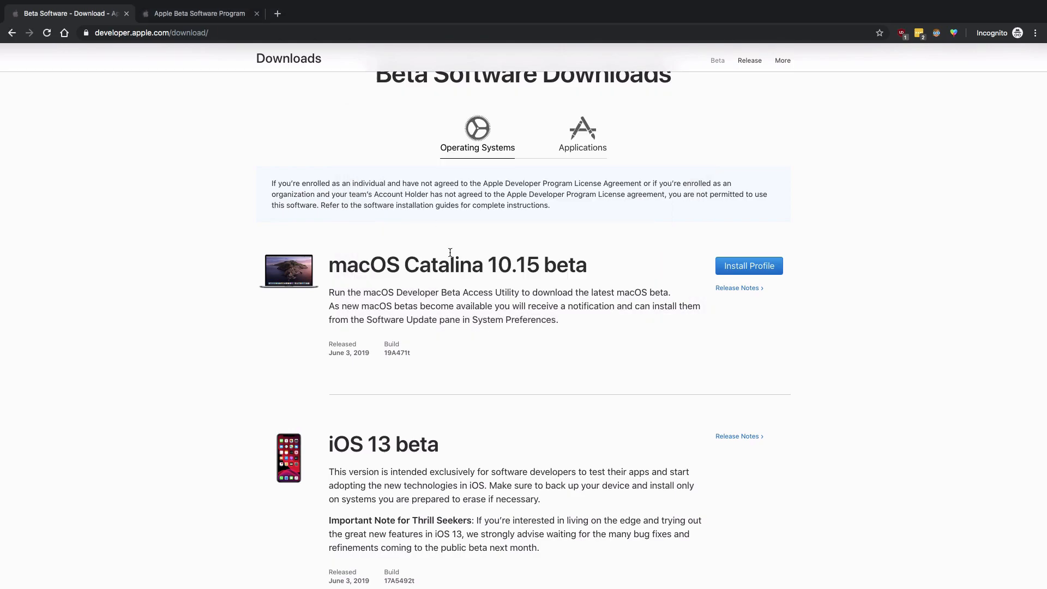
pyautogui.moveTo(491, 462)
pyautogui.write('xco')
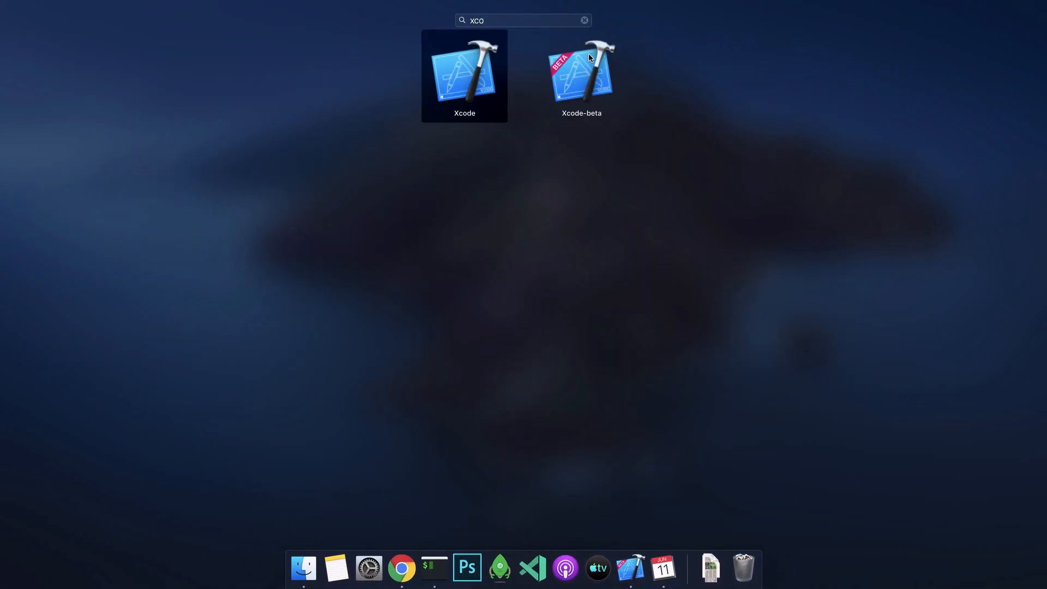
pyautogui.moveTo(588, 87)
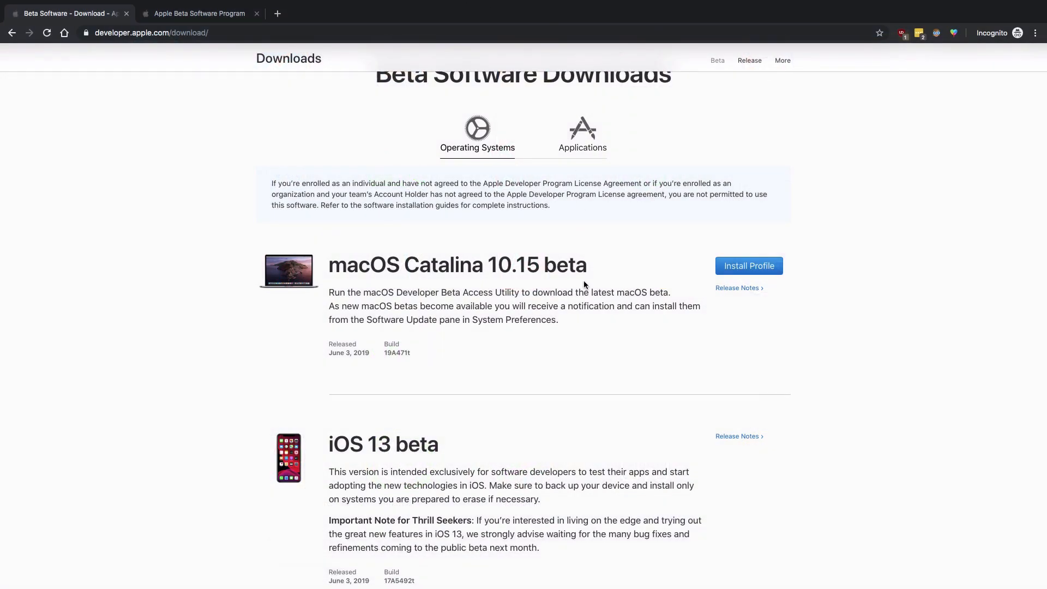
# Scroll past the iOS 13 beta section and switch to the Apple Beta Software Program 'Coming Soon' page.
pyautogui.scroll(-3)
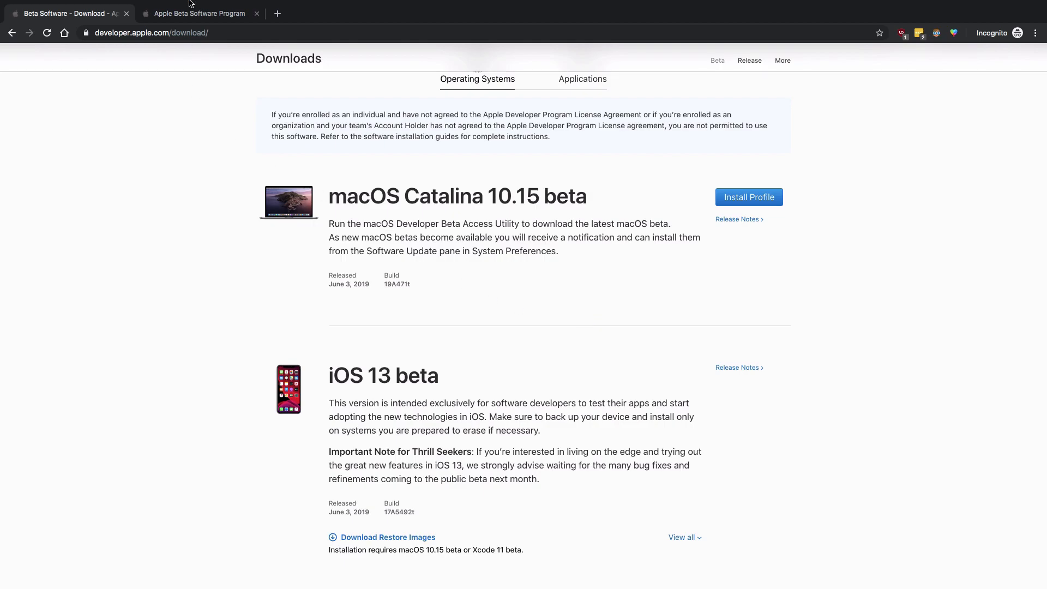
pyautogui.click(198, 13)
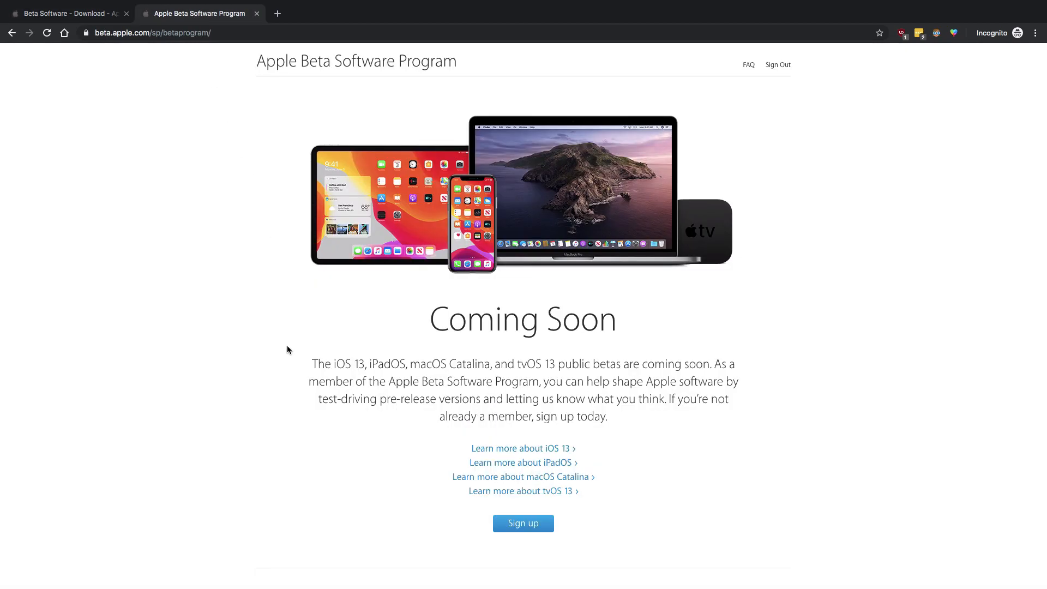